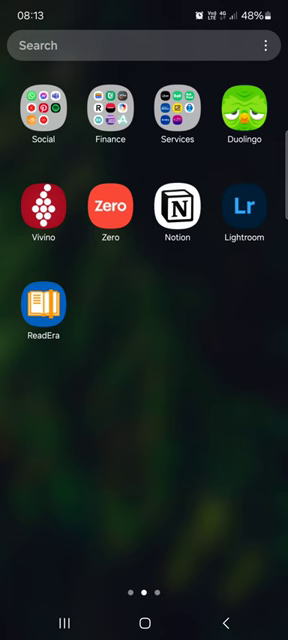
# Swipe back to the home page and launch the Zello app
pyautogui.hscroll(-3)
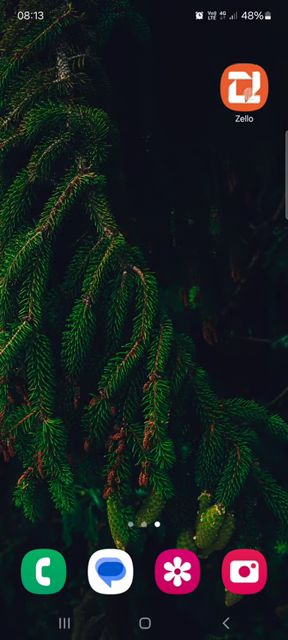
pyautogui.click(243, 93)
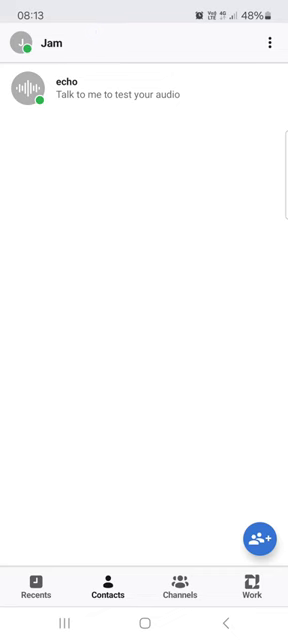
# Open Zello's options menu and go to the Audio settings page
pyautogui.click(271, 44)
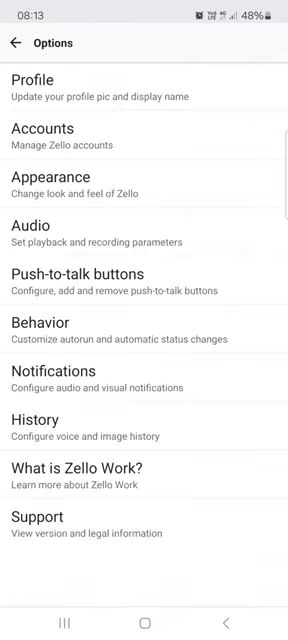
pyautogui.click(40, 230)
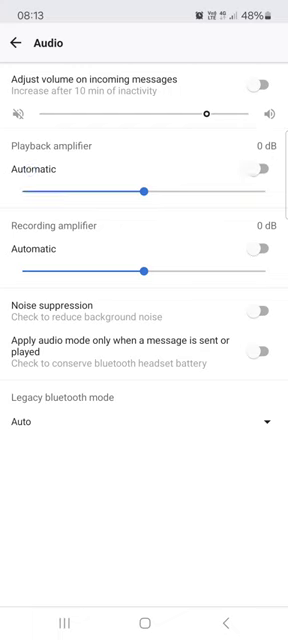
# Drag the Playback amplifier slider through 16 dB and -4 dB to settle at -2 dB
pyautogui.moveTo(147, 186); pyautogui.dragTo(172, 186)
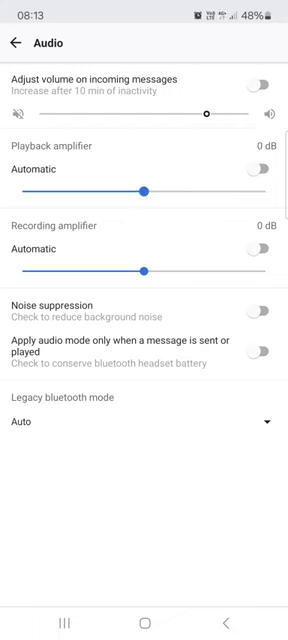
pyautogui.moveTo(146, 187); pyautogui.dragTo(196, 187)
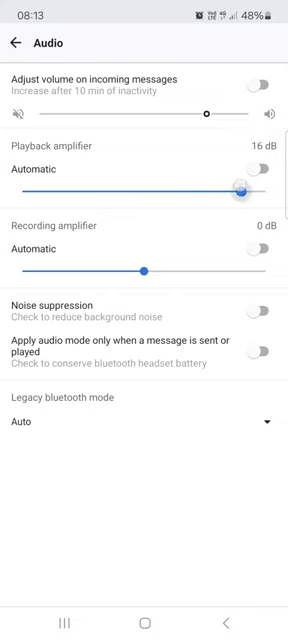
pyautogui.moveTo(245, 187); pyautogui.dragTo(120, 187)
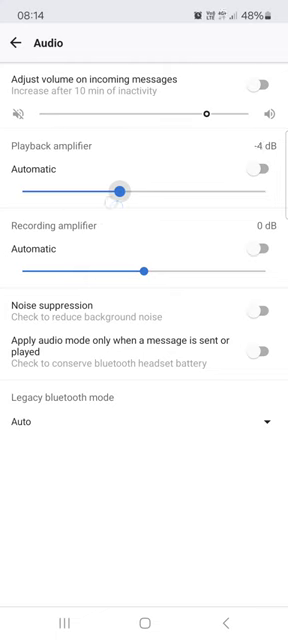
pyautogui.moveTo(120, 185); pyautogui.dragTo(135, 185)
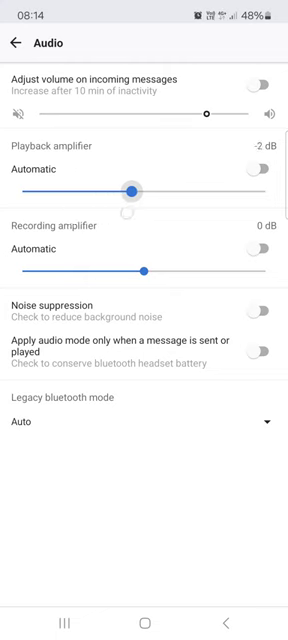